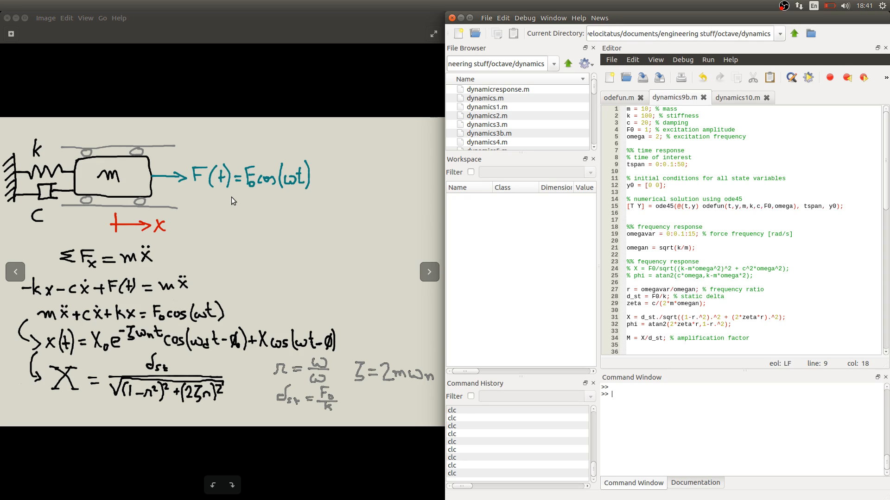
pyautogui.moveTo(39, 210)
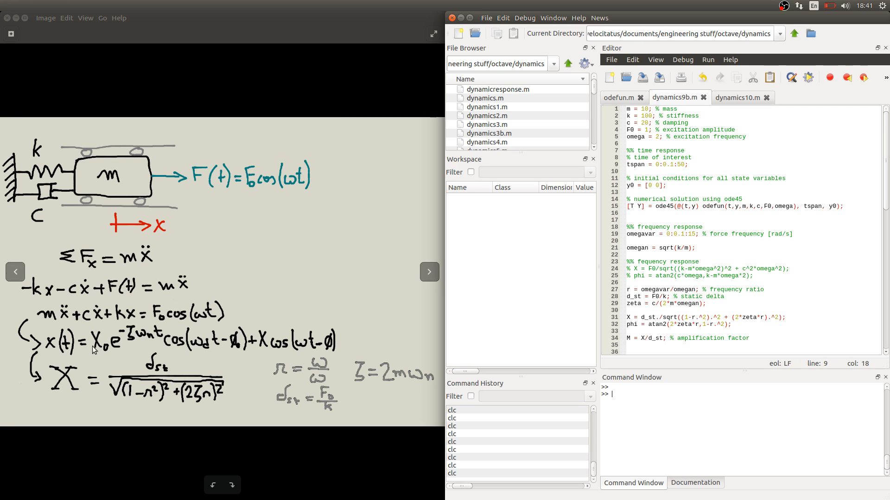
pyautogui.moveTo(217, 349)
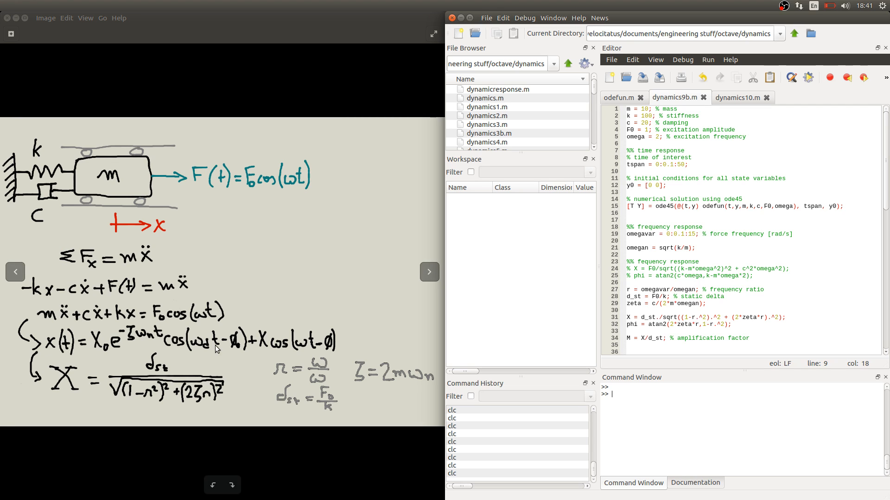
pyautogui.moveTo(283, 346)
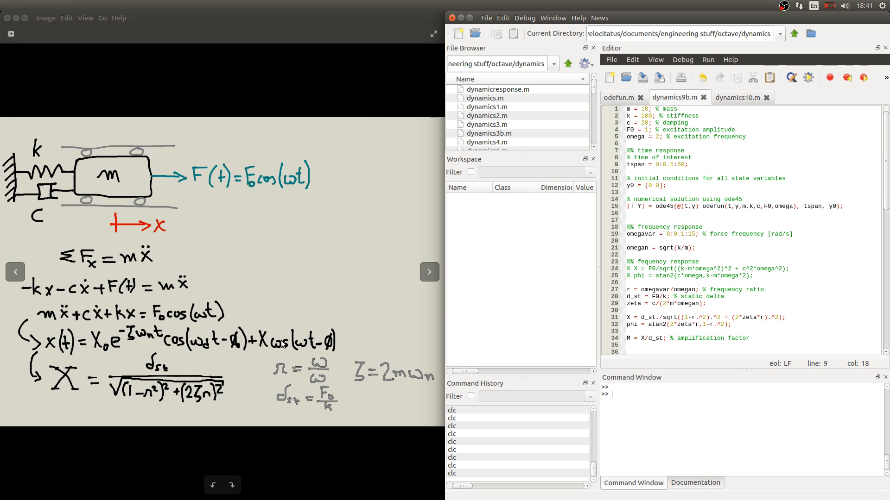
pyautogui.moveTo(346, 351)
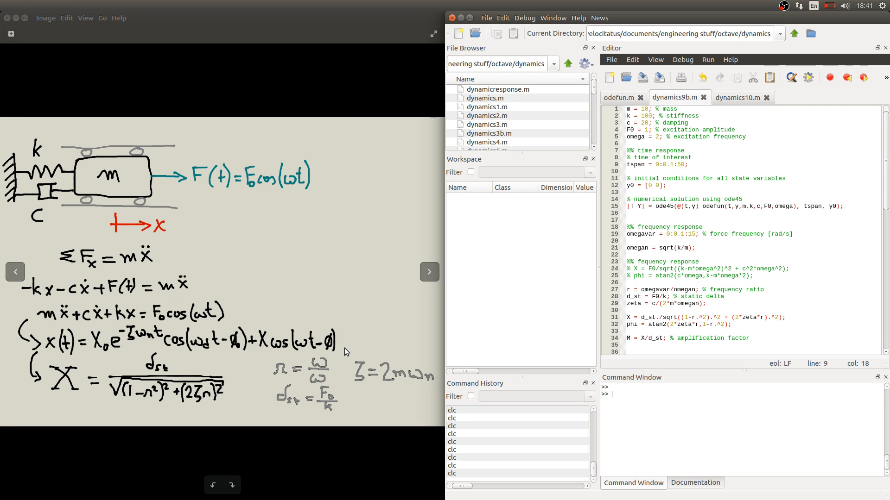
pyautogui.moveTo(76, 404)
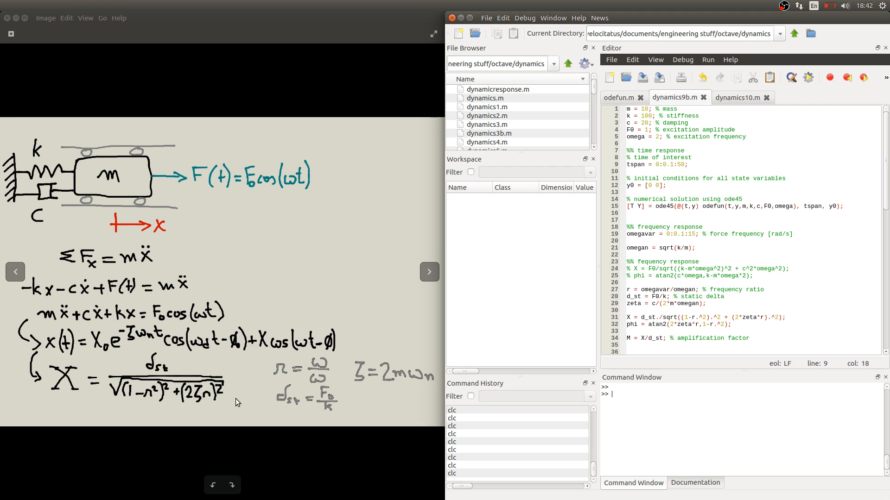
pyautogui.moveTo(244, 408)
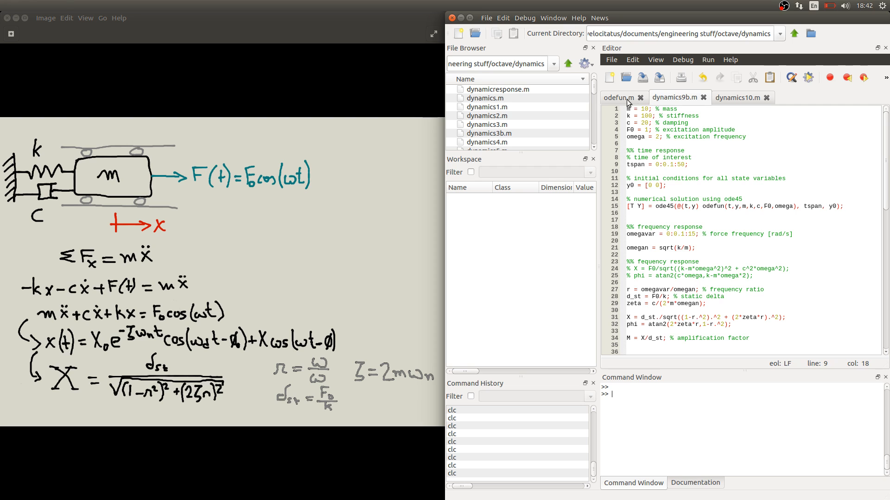
# Review the odefun function file, then scroll down through the dynamics9b main script
pyautogui.click(617, 97)
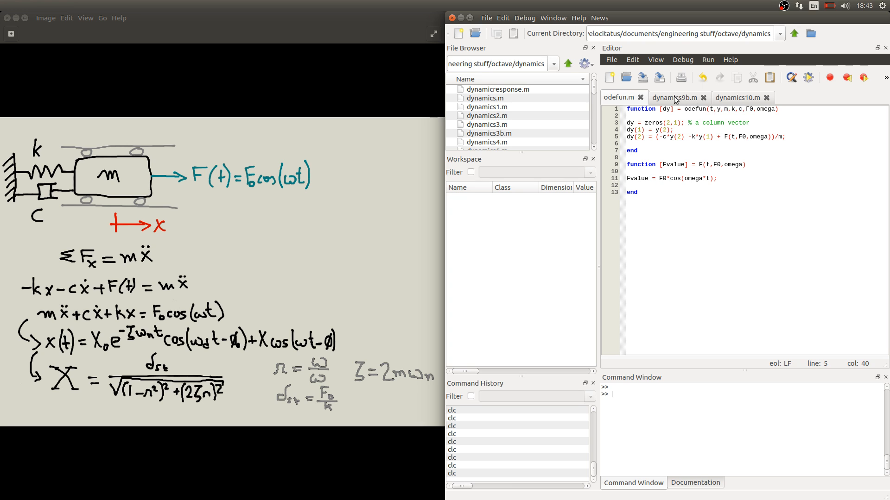
pyautogui.click(673, 97)
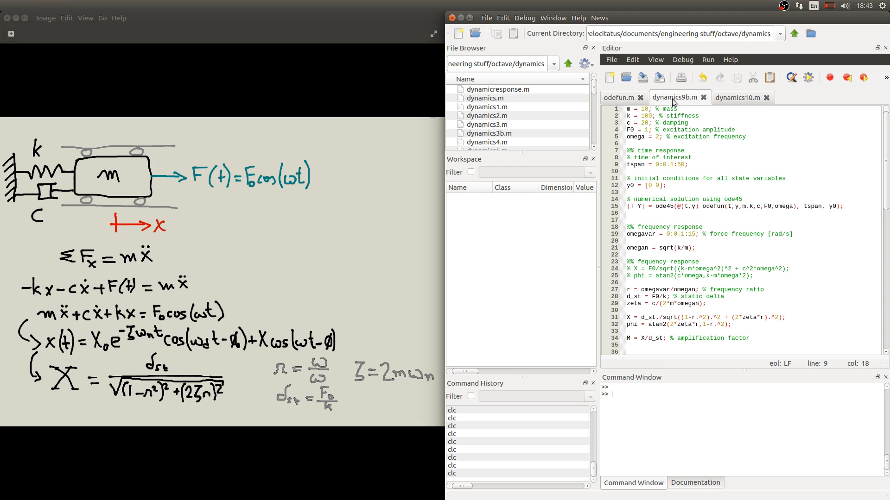
pyautogui.moveTo(636, 110)
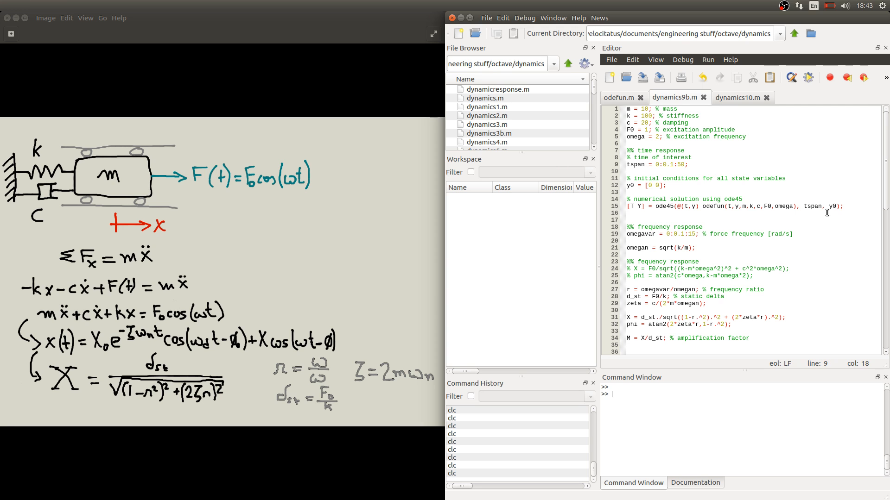
pyautogui.scroll(-3)
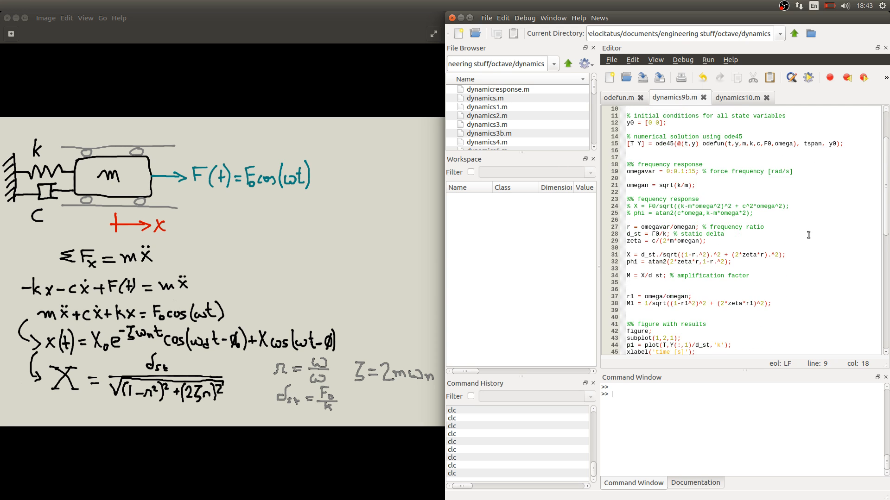
pyautogui.scroll(-3)
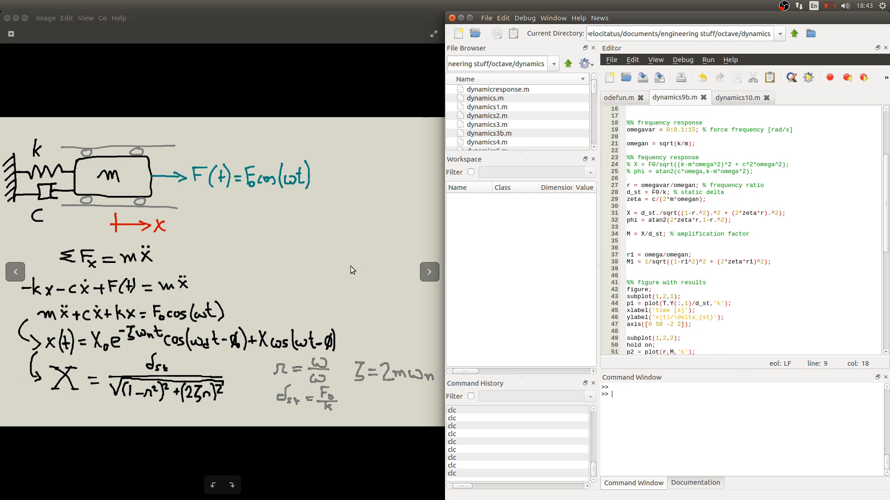
pyautogui.moveTo(111, 362)
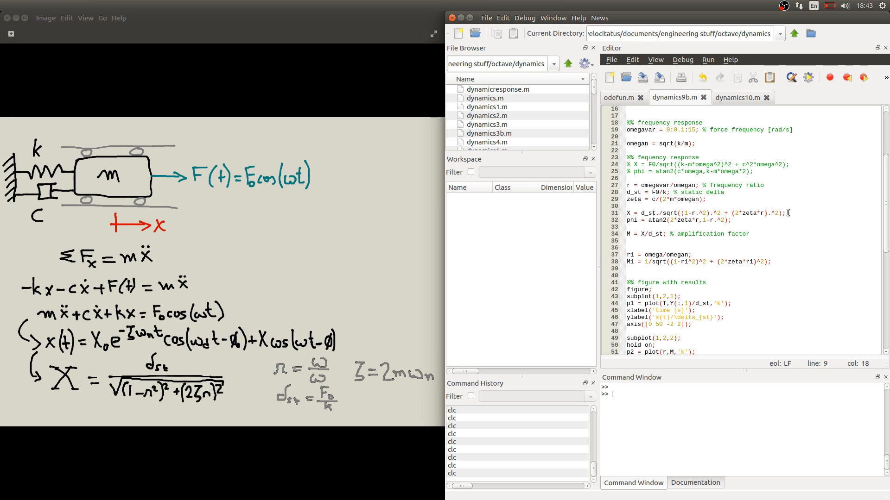
pyautogui.moveTo(654, 234)
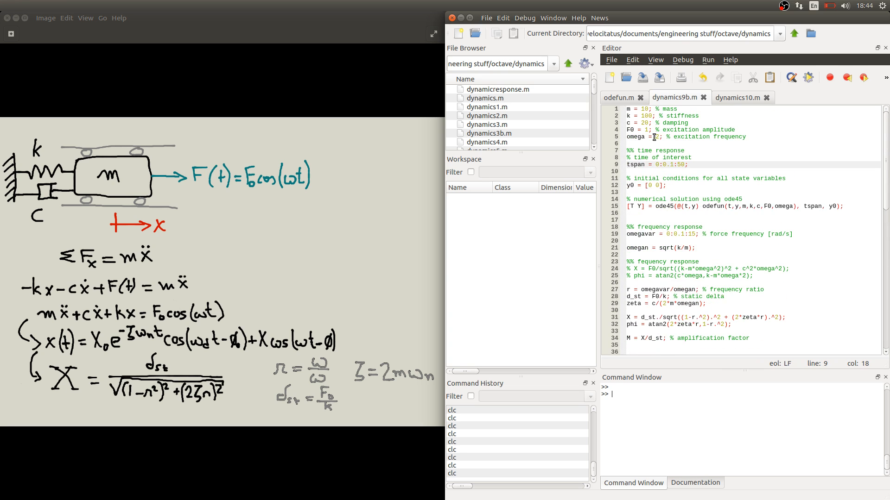
pyautogui.scroll(-3)
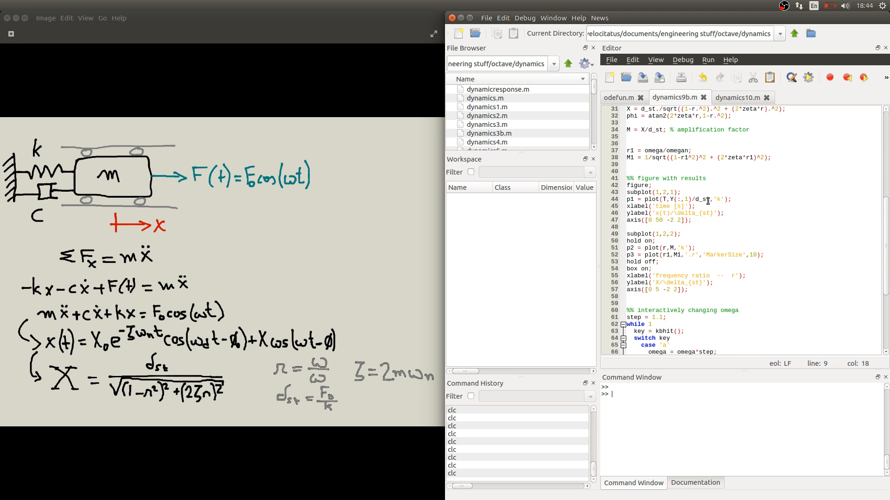
pyautogui.scroll(-3)
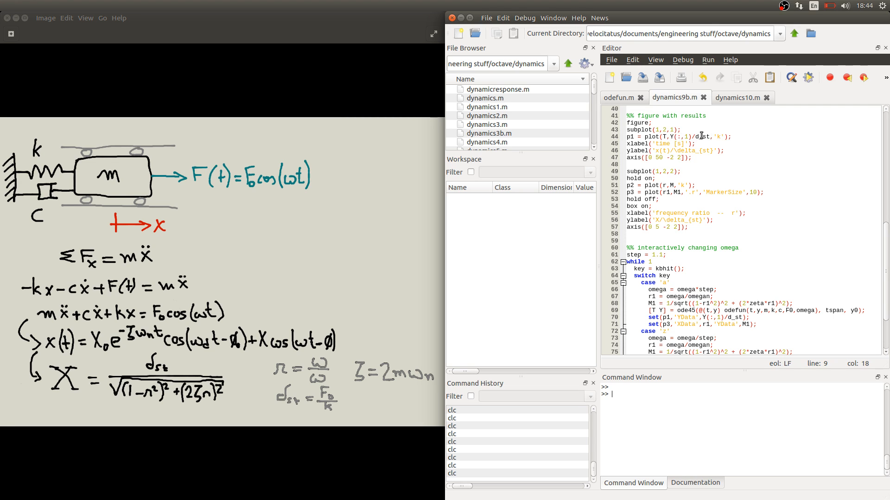
pyautogui.moveTo(667, 192)
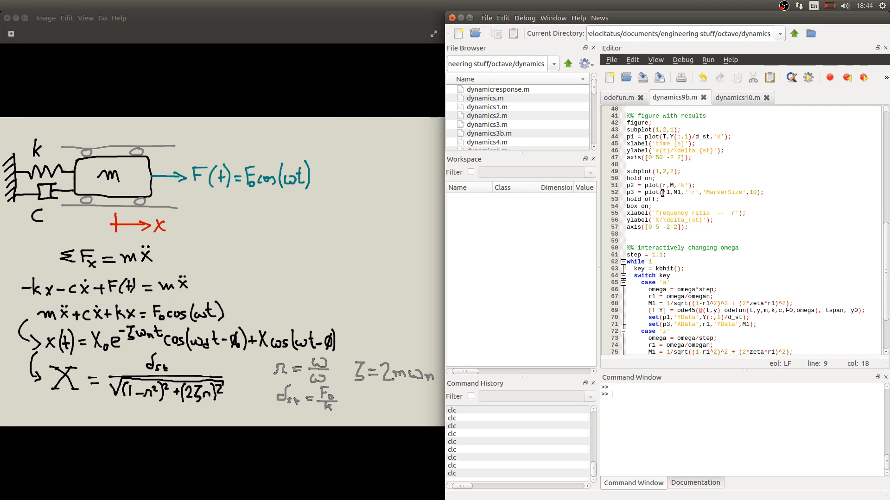
pyautogui.moveTo(671, 193)
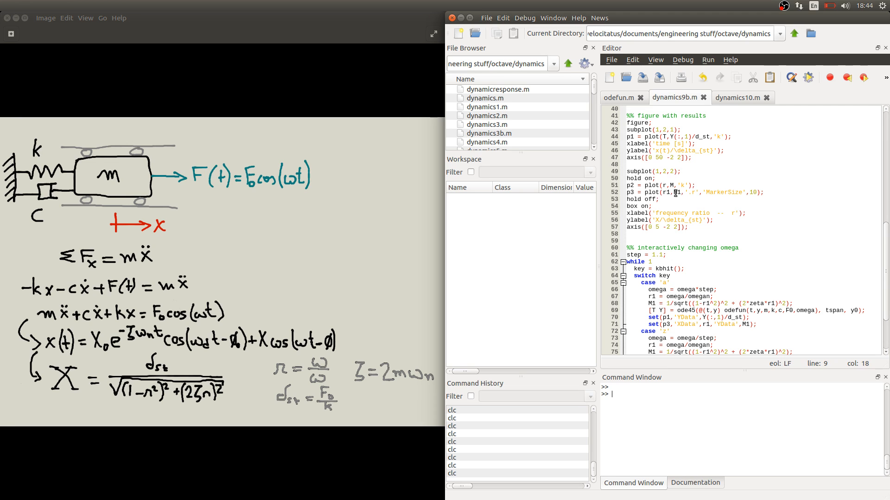
pyautogui.moveTo(674, 192)
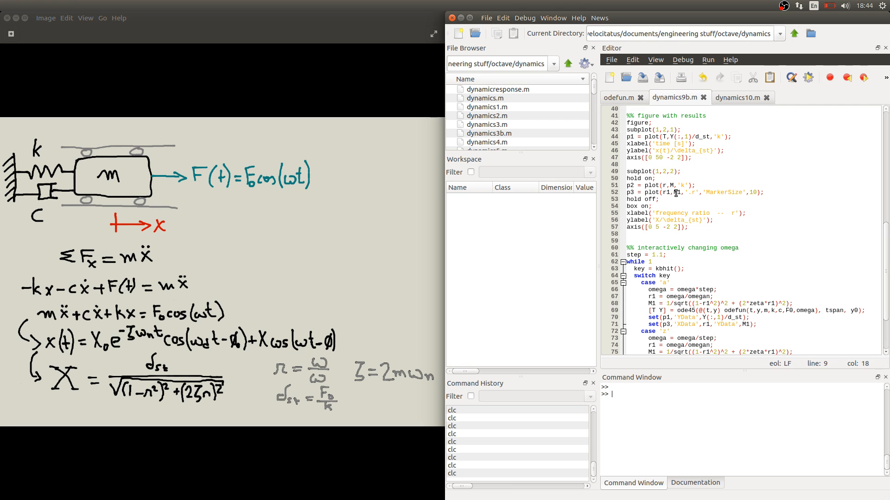
pyautogui.scroll(-3)
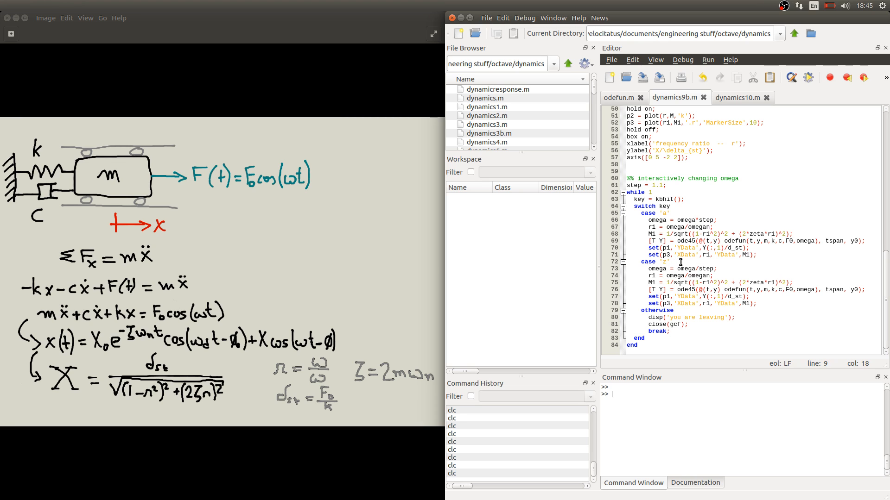
pyautogui.moveTo(675, 219)
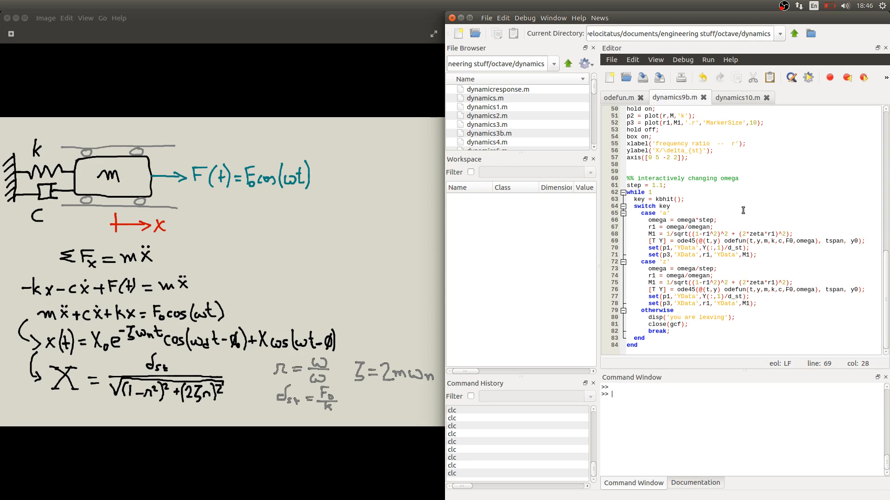
pyautogui.moveTo(763, 208)
pyautogui.write('dynamics9b')
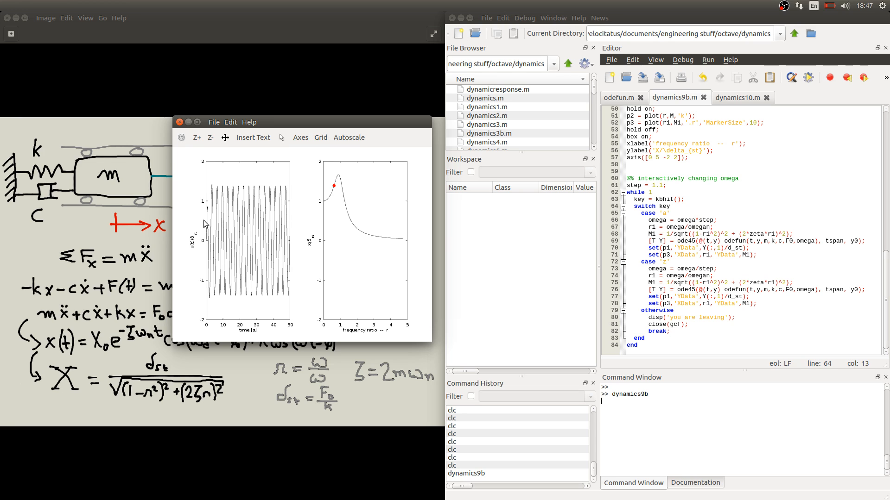
pyautogui.moveTo(214, 263)
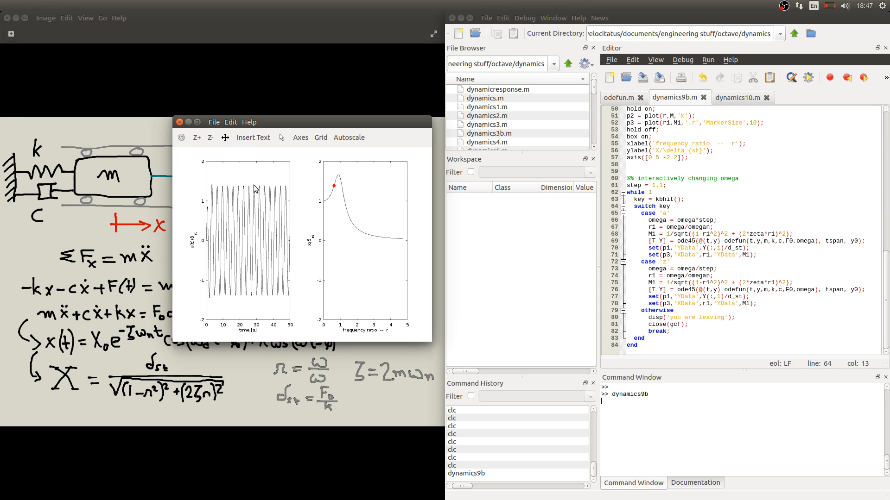
pyautogui.moveTo(262, 192)
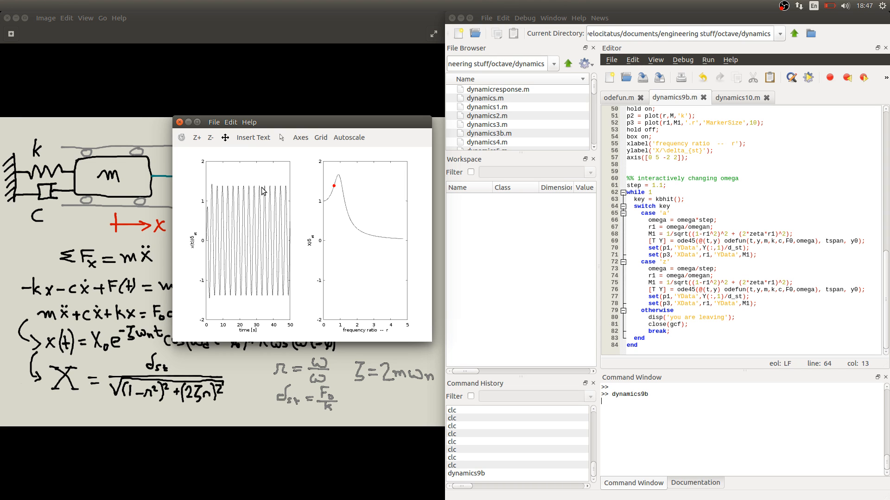
pyautogui.moveTo(332, 192)
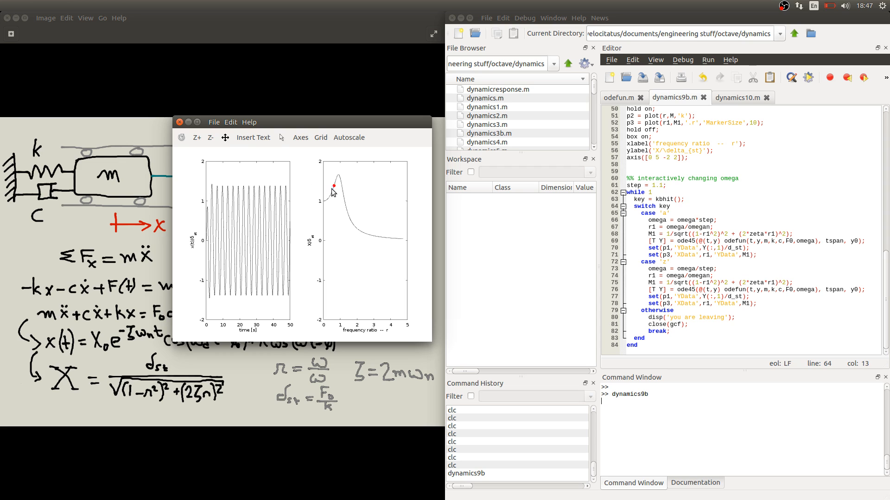
pyautogui.moveTo(349, 211)
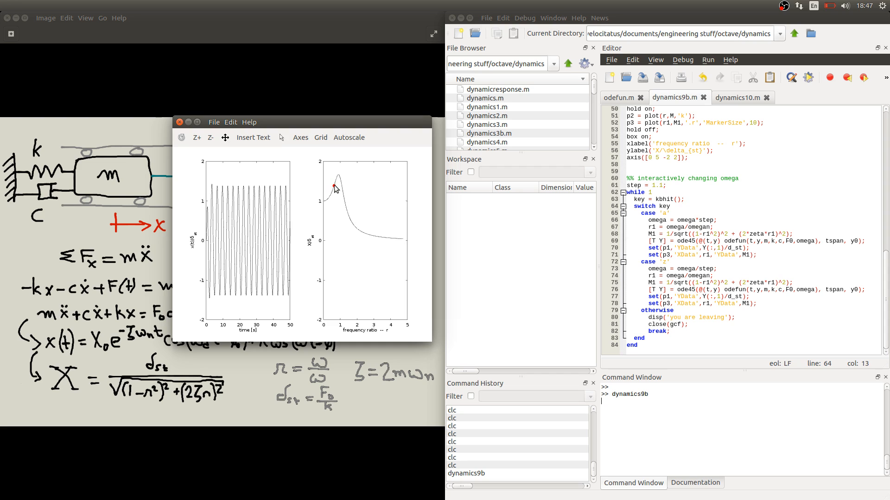
pyautogui.moveTo(334, 190)
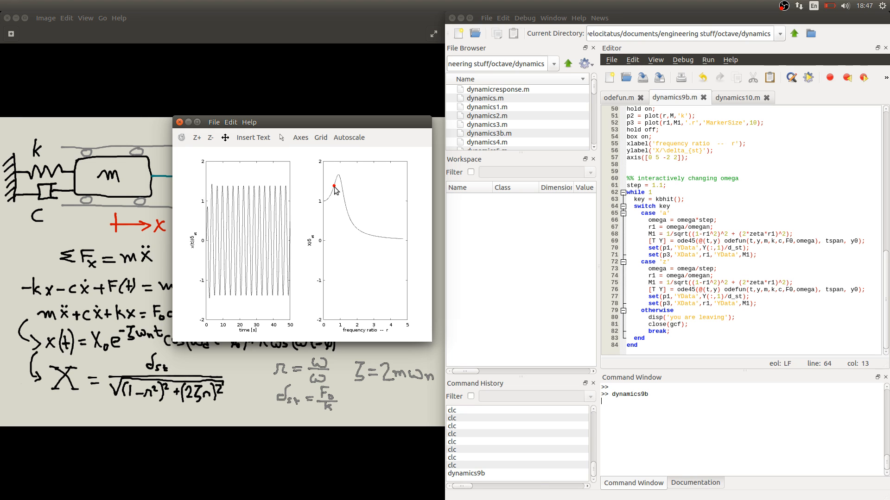
pyautogui.moveTo(339, 198)
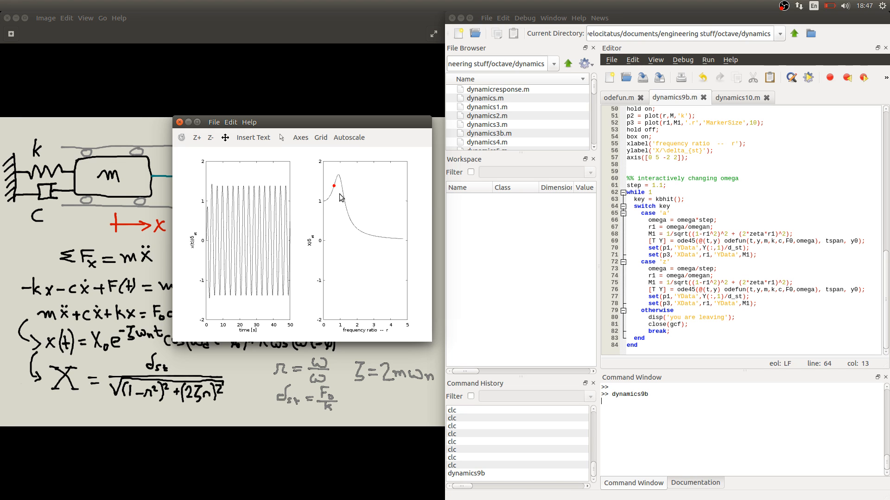
pyautogui.moveTo(284, 193)
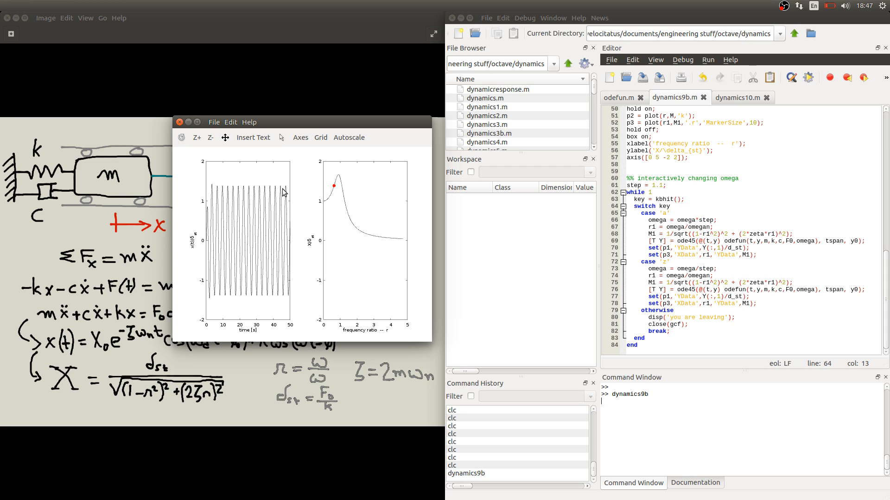
pyautogui.moveTo(335, 230)
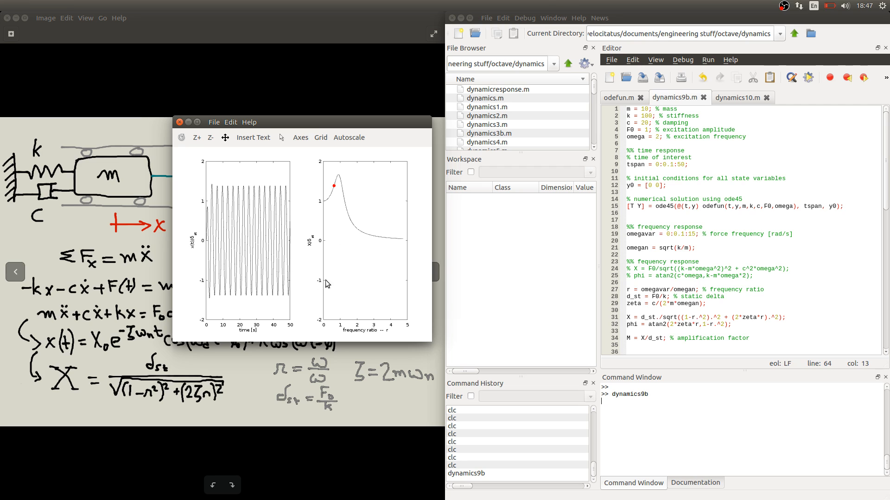
pyautogui.moveTo(338, 326)
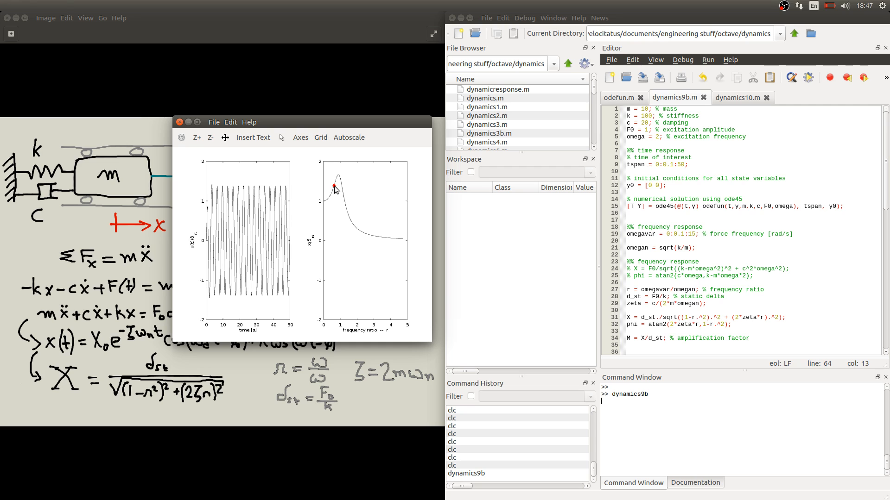
pyautogui.moveTo(288, 187)
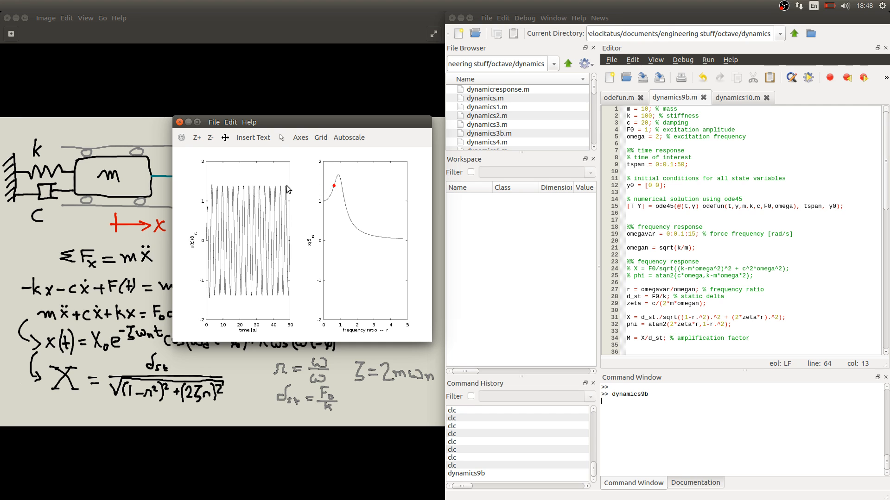
pyautogui.moveTo(273, 189)
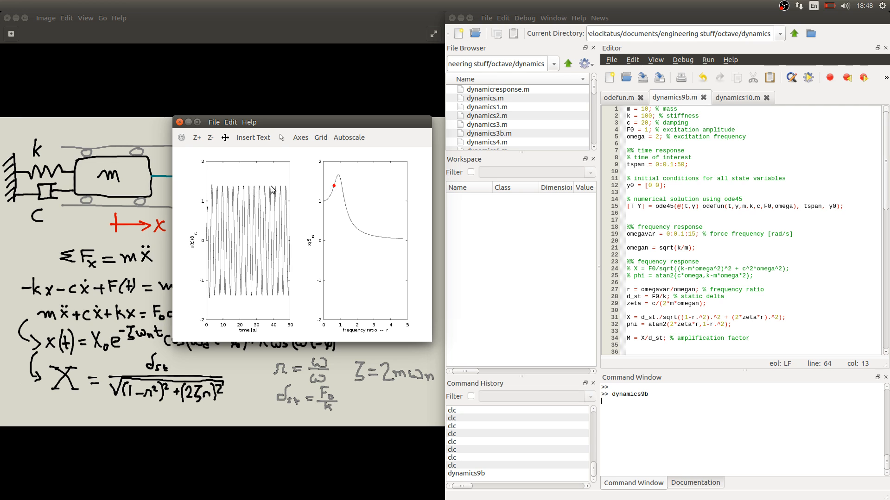
pyautogui.moveTo(257, 192)
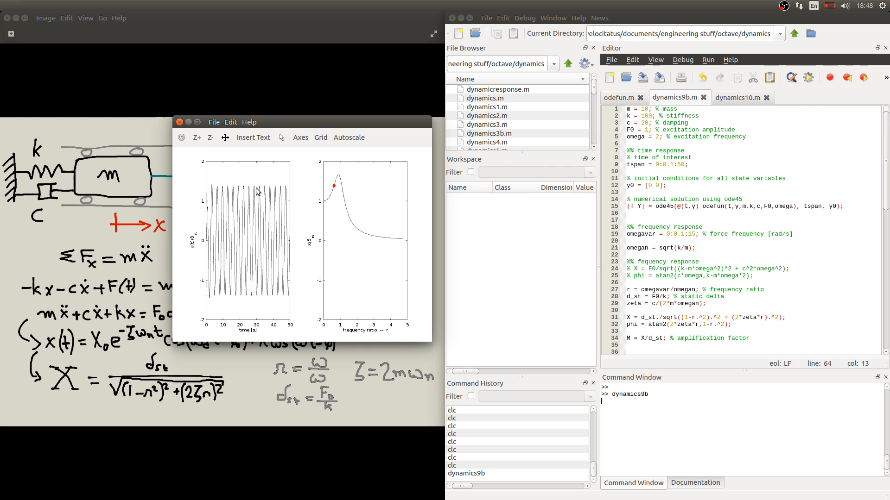
pyautogui.moveTo(335, 190)
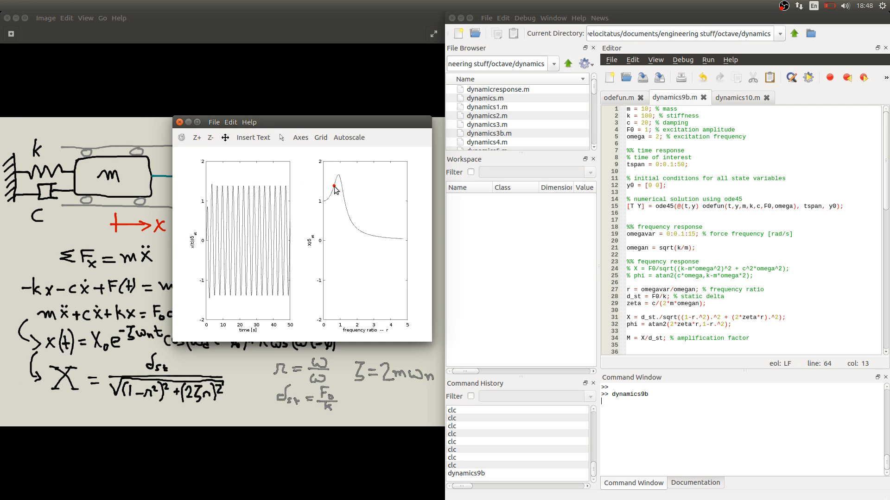
pyautogui.moveTo(255, 192)
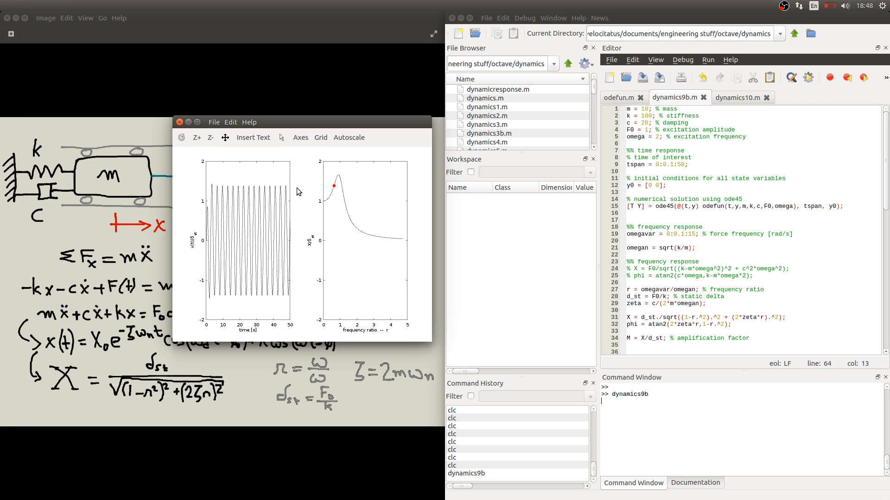
pyautogui.moveTo(282, 190)
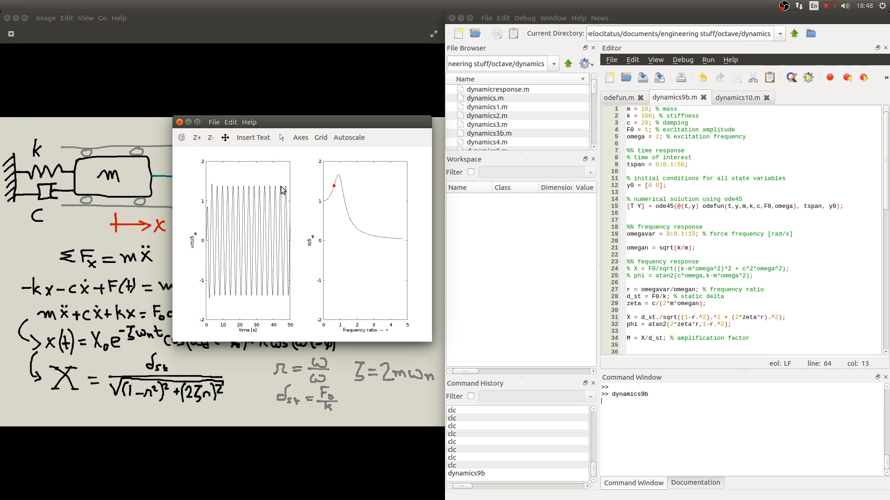
pyautogui.moveTo(293, 189)
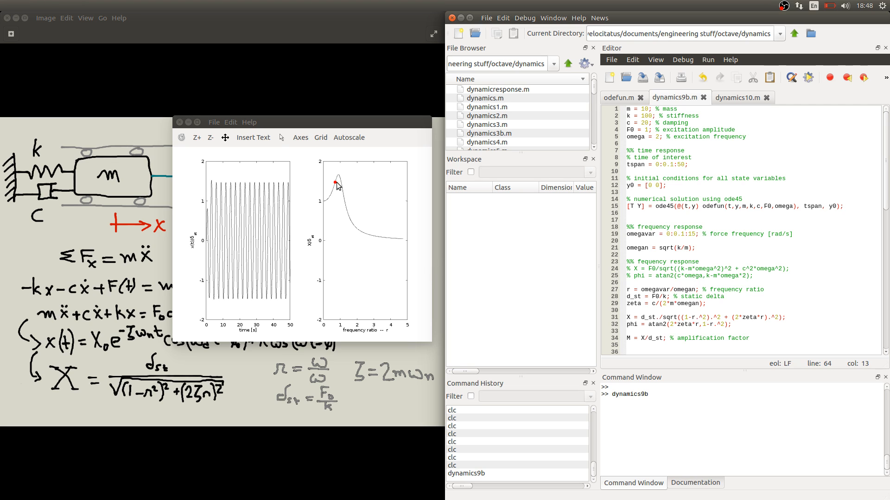
pyautogui.moveTo(289, 188)
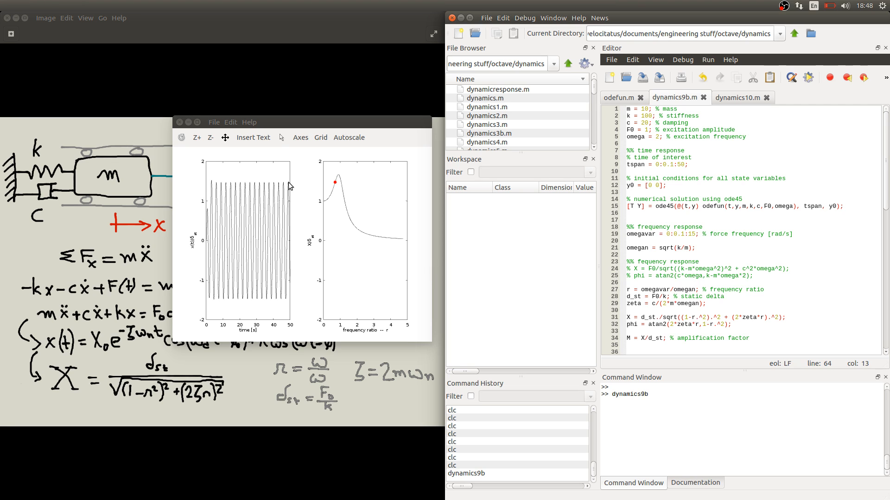
pyautogui.moveTo(266, 187)
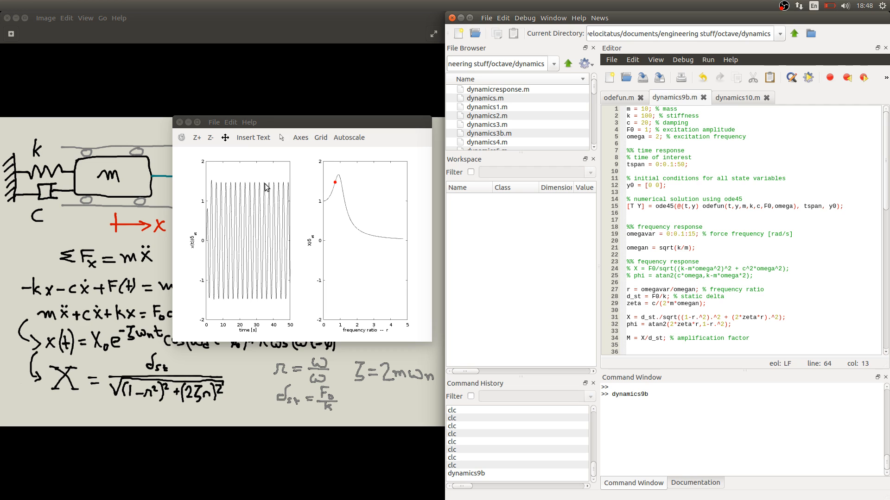
pyautogui.moveTo(286, 187)
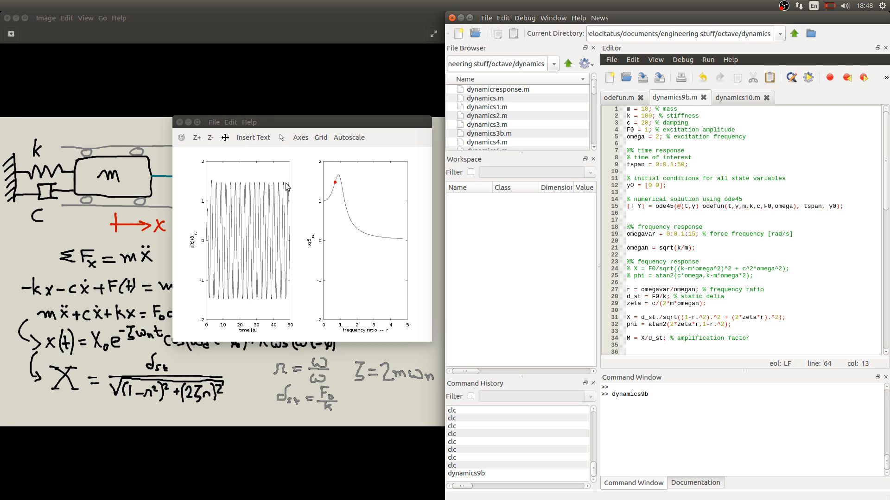
pyautogui.moveTo(338, 185)
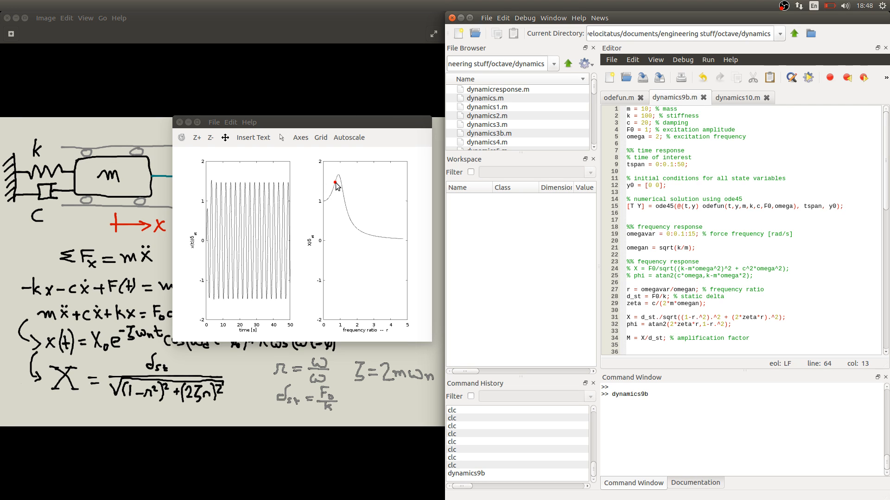
pyautogui.moveTo(337, 189)
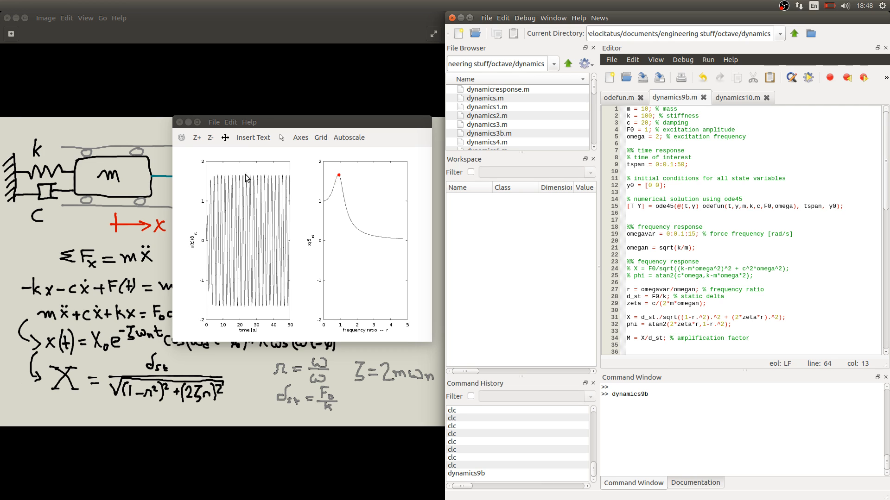
pyautogui.moveTo(353, 182)
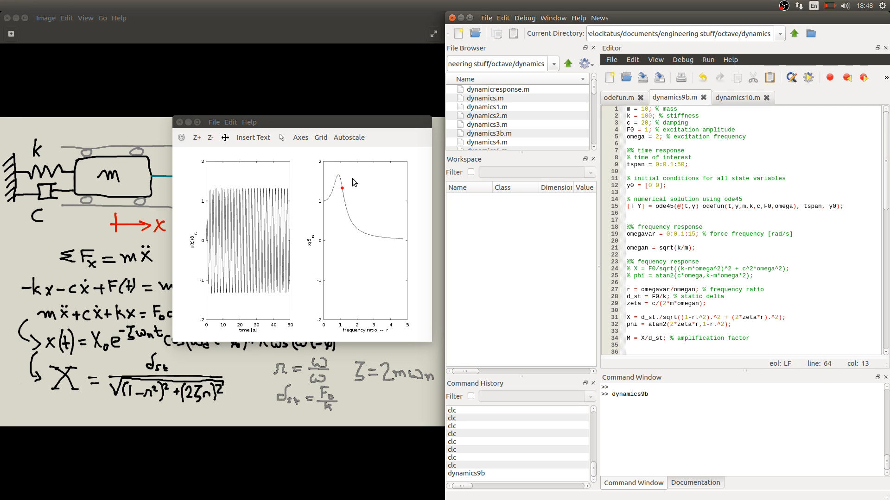
pyautogui.moveTo(259, 279)
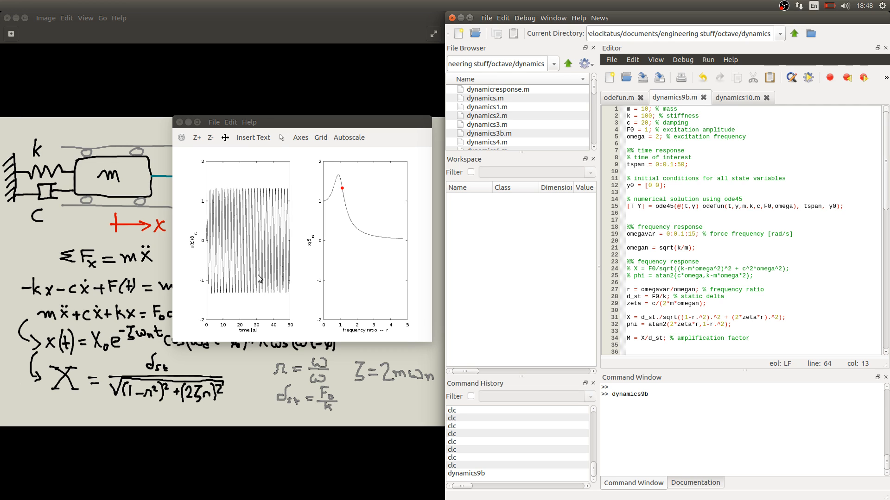
pyautogui.moveTo(282, 200)
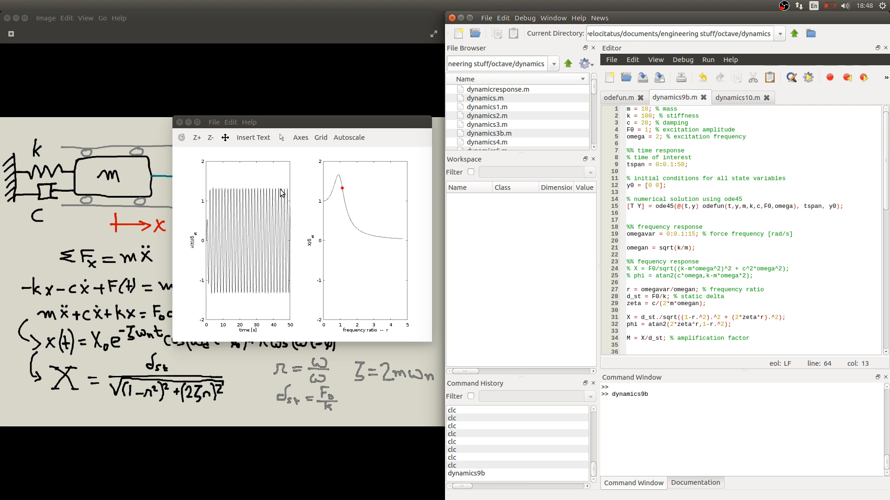
pyautogui.moveTo(343, 200)
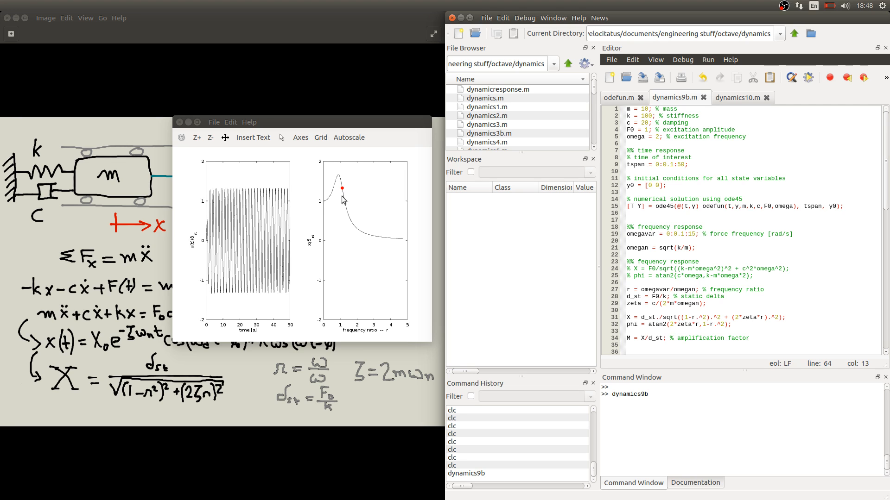
pyautogui.moveTo(346, 177)
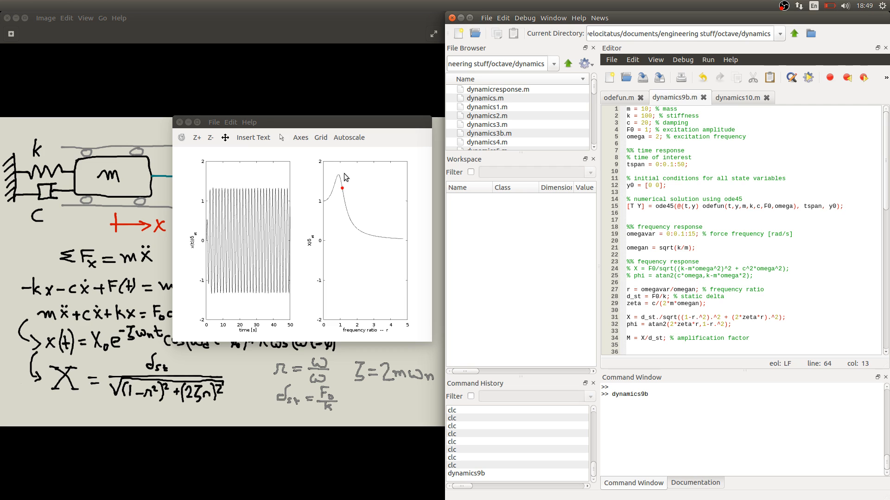
pyautogui.moveTo(347, 197)
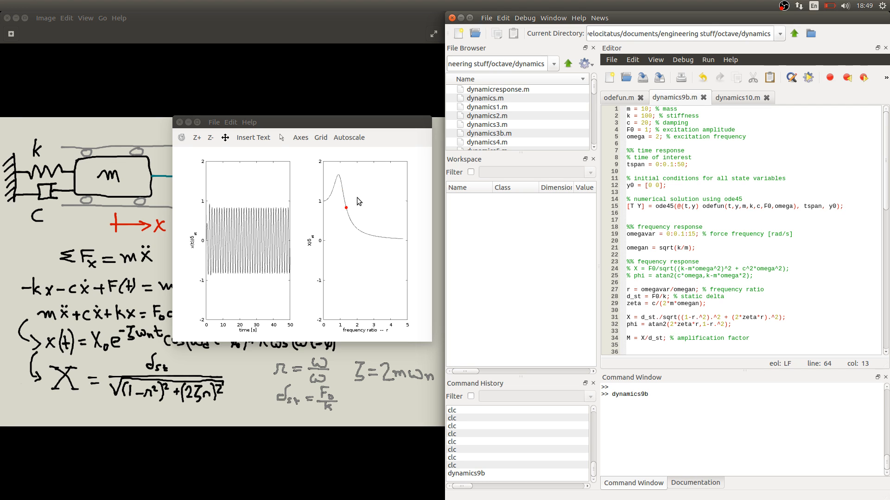
pyautogui.moveTo(305, 213)
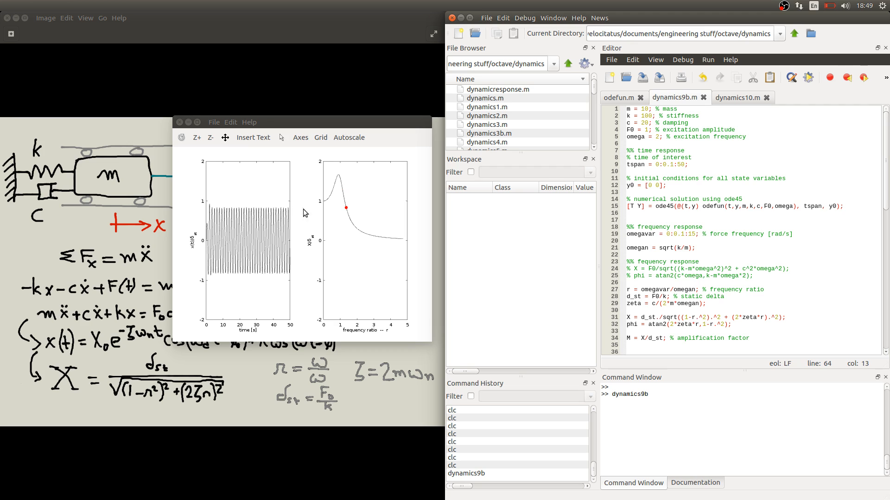
pyautogui.moveTo(357, 212)
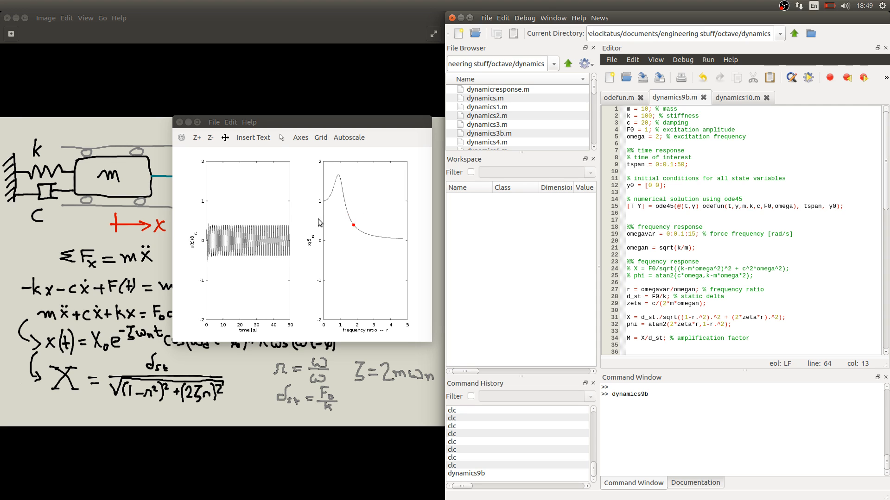
pyautogui.moveTo(356, 230)
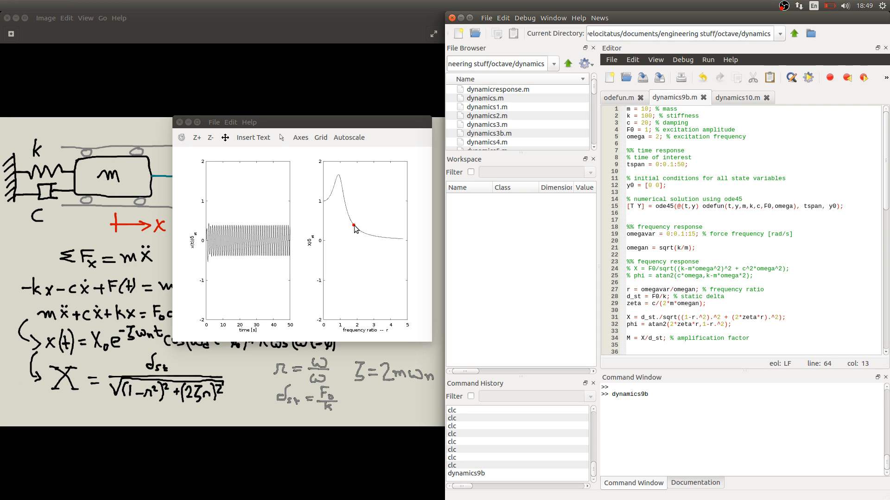
pyautogui.moveTo(284, 226)
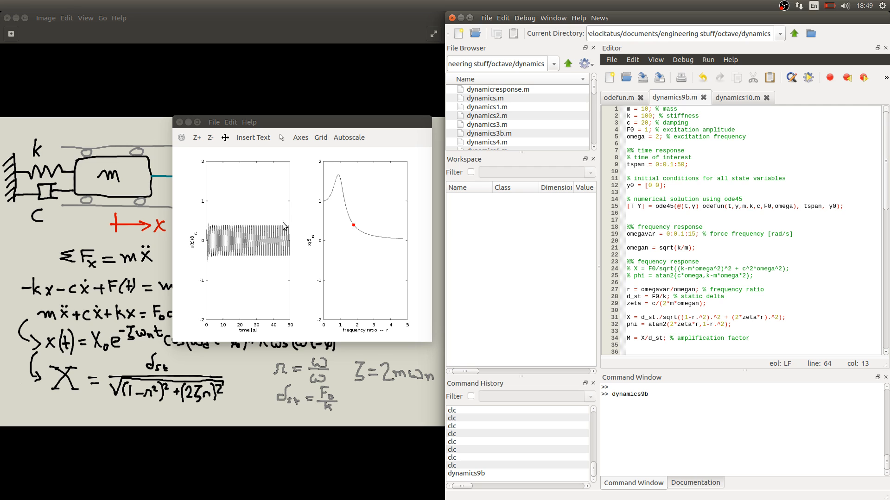
pyautogui.moveTo(295, 227)
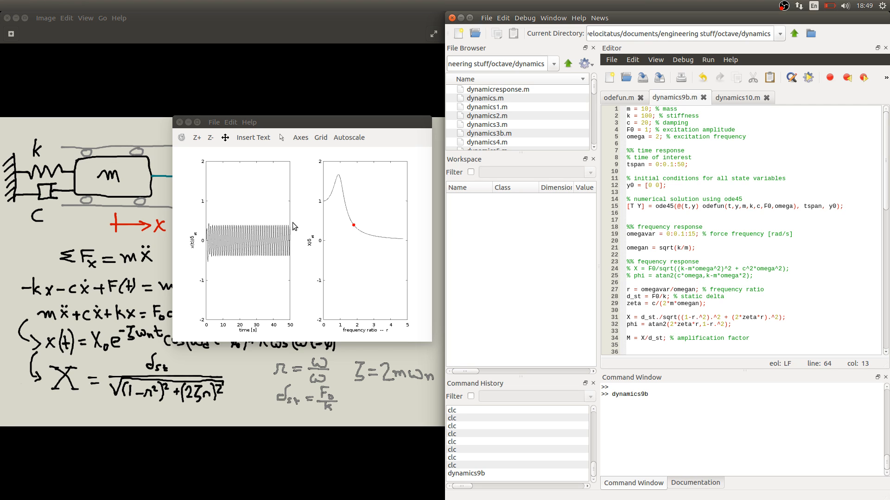
pyautogui.moveTo(285, 230)
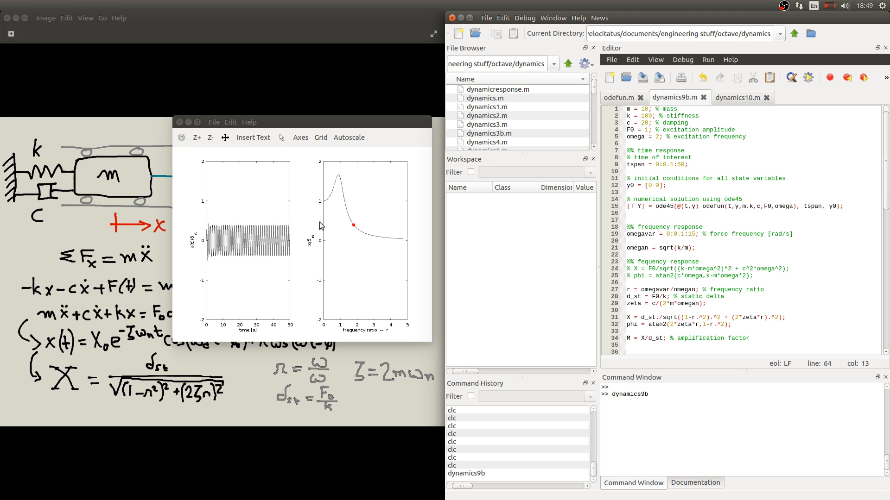
# Enter 'zz' to increase omega and update the dynamics9b figure
pyautogui.write('zz')
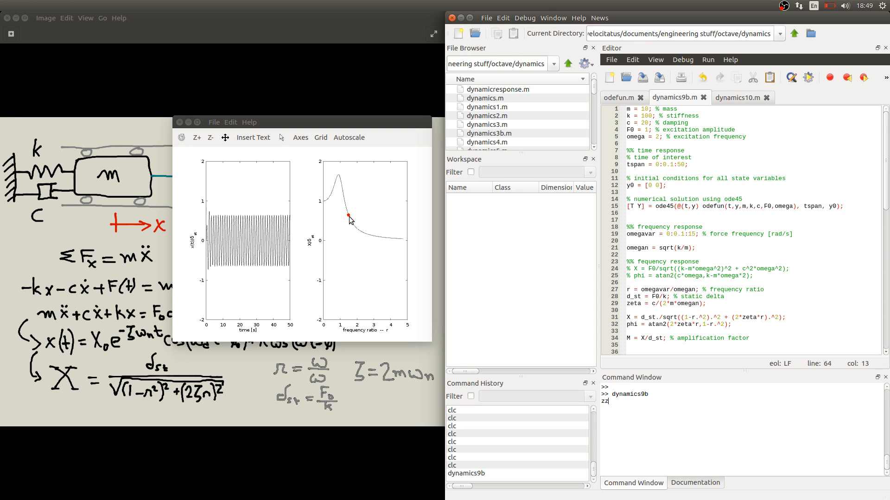
pyautogui.moveTo(267, 219)
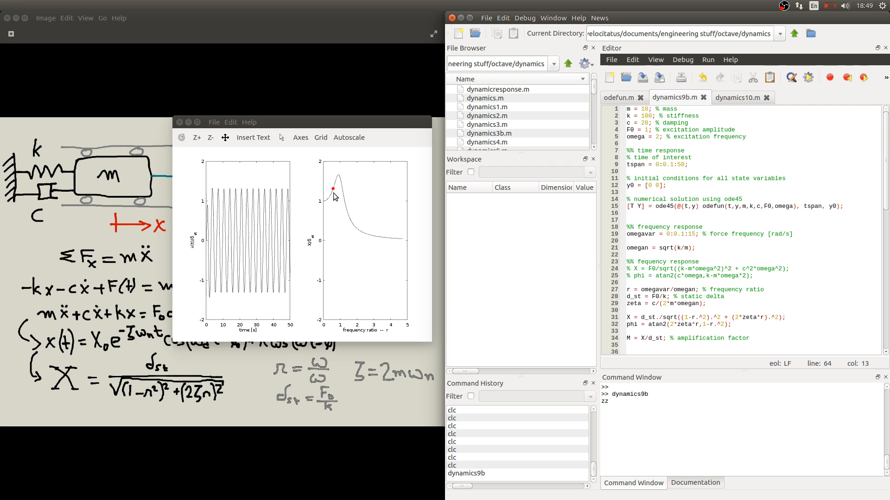
pyautogui.moveTo(336, 180)
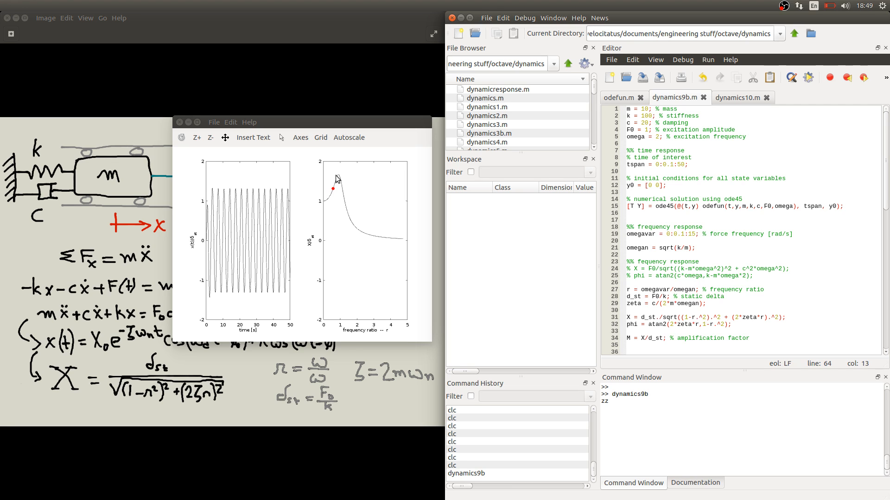
pyautogui.moveTo(383, 238)
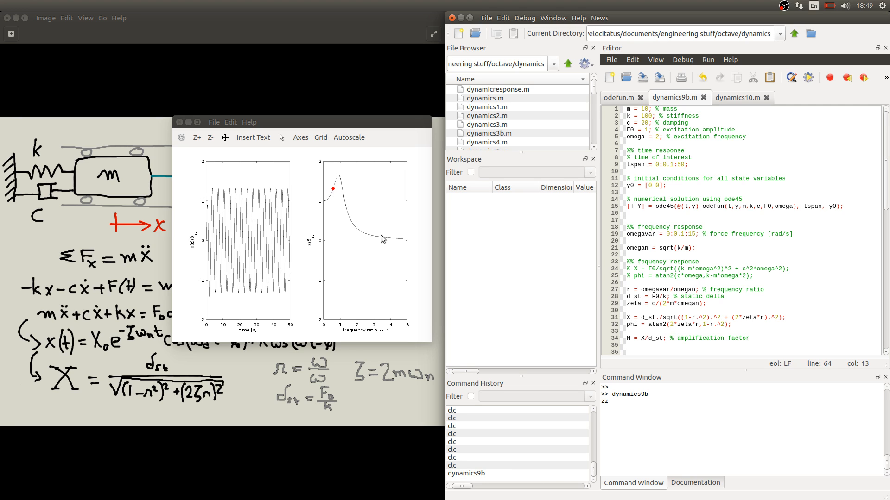
pyautogui.moveTo(223, 193)
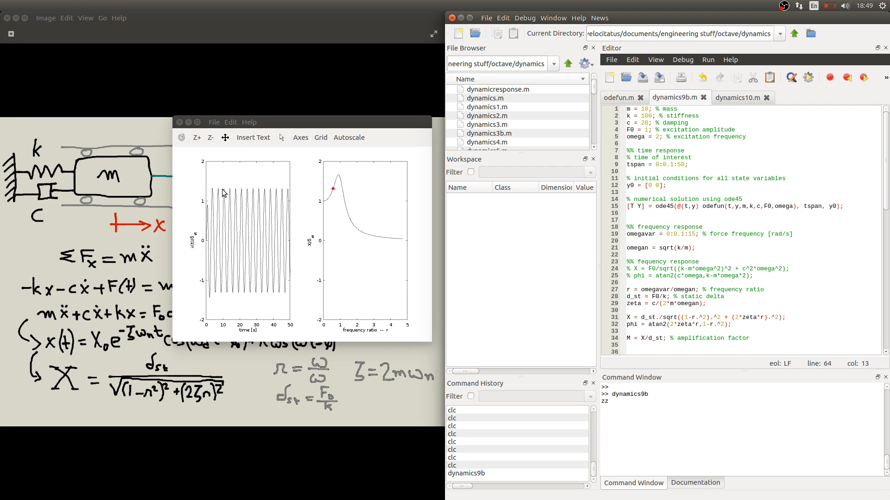
pyautogui.moveTo(284, 193)
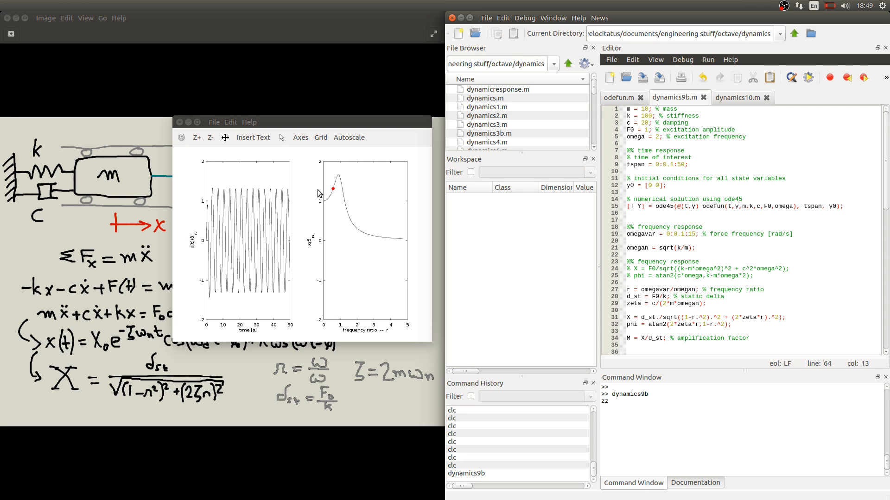
pyautogui.moveTo(332, 189)
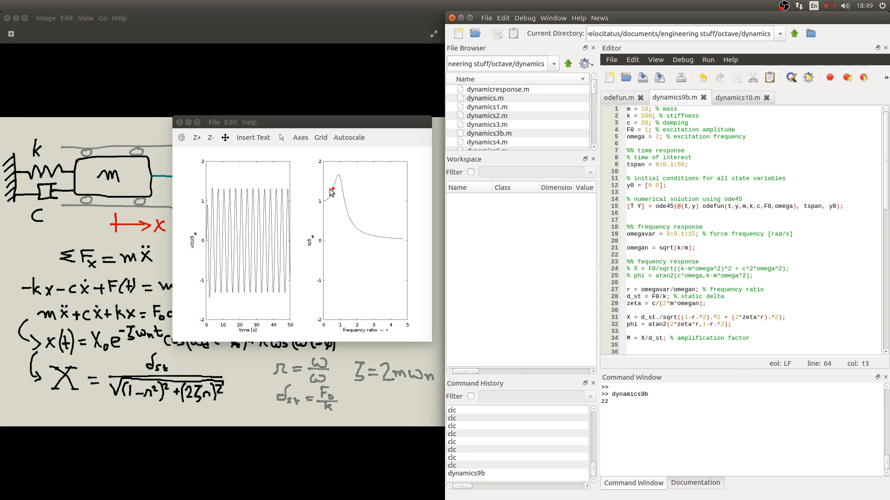
pyautogui.moveTo(329, 192)
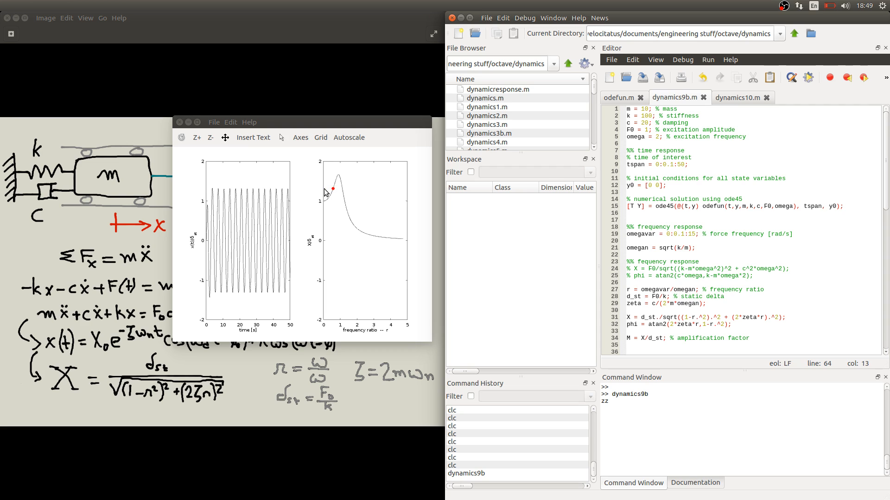
pyautogui.moveTo(272, 193)
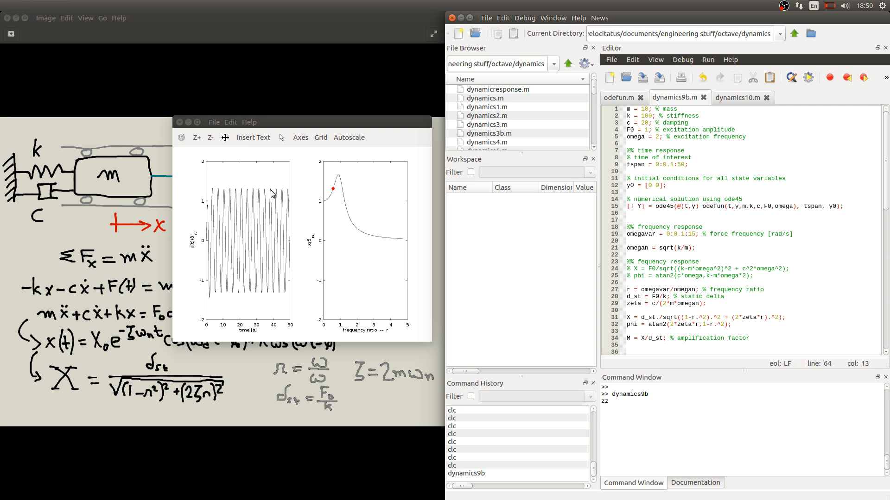
pyautogui.moveTo(268, 192)
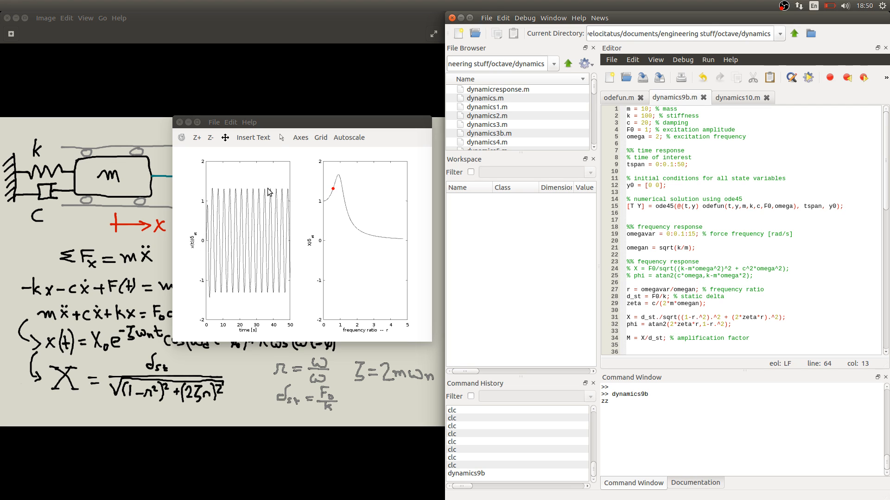